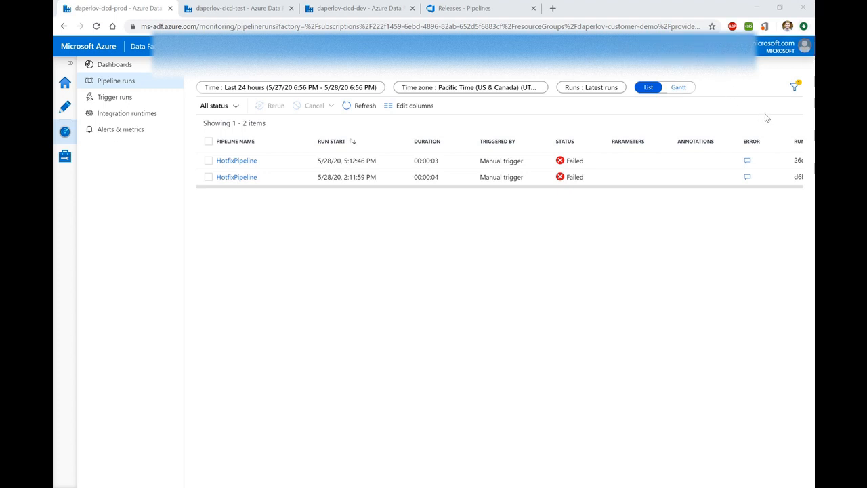
pyautogui.moveTo(283, 160)
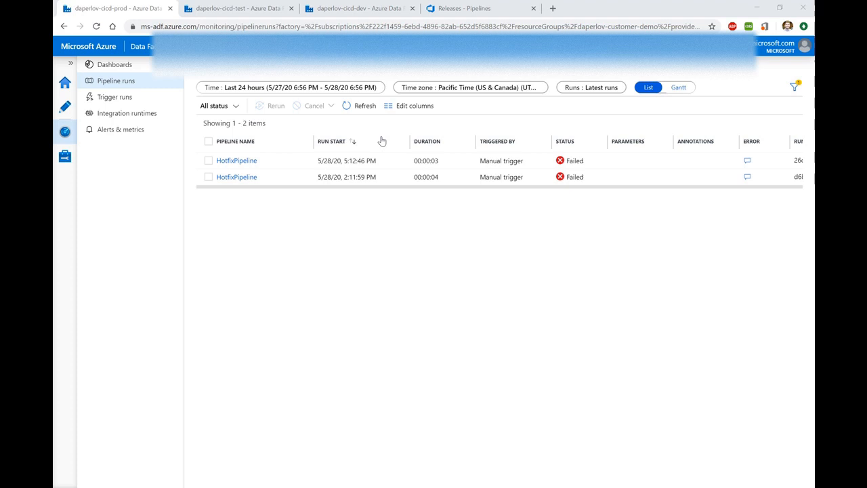
pyautogui.moveTo(236, 161)
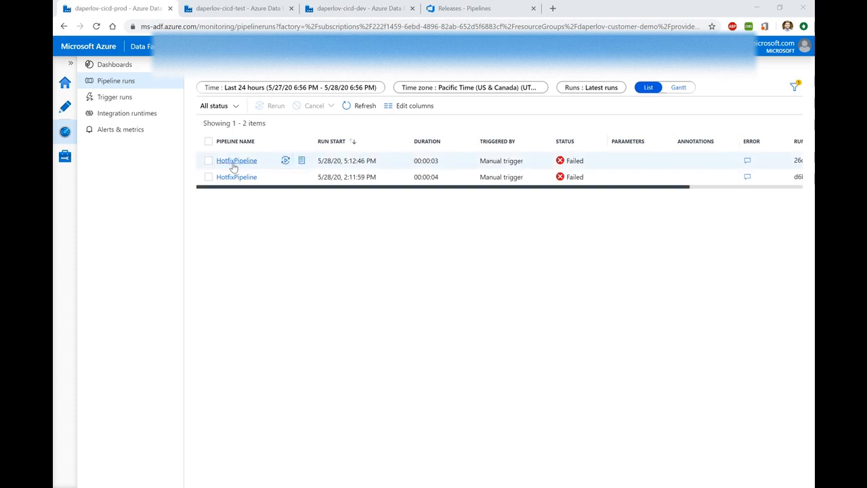
# - View the activity runs of the 5:12:46 PM failed HotfixPipeline run in the prod factory
pyautogui.click(237, 161)
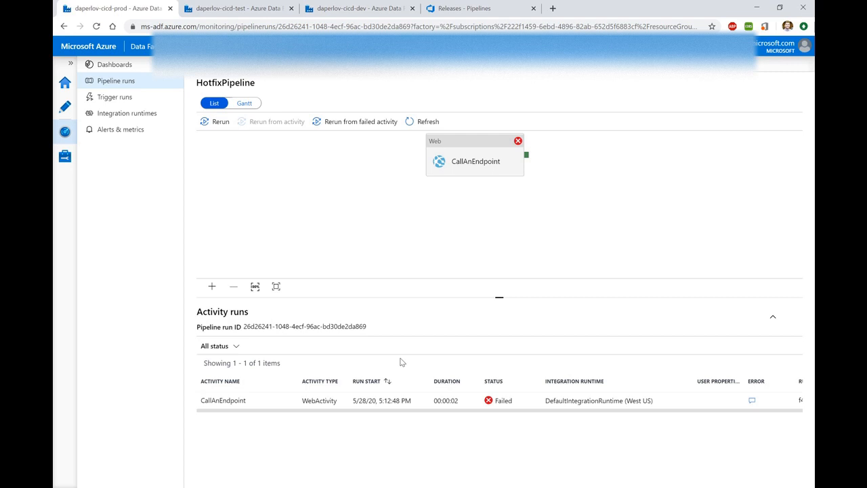
pyautogui.moveTo(713, 407)
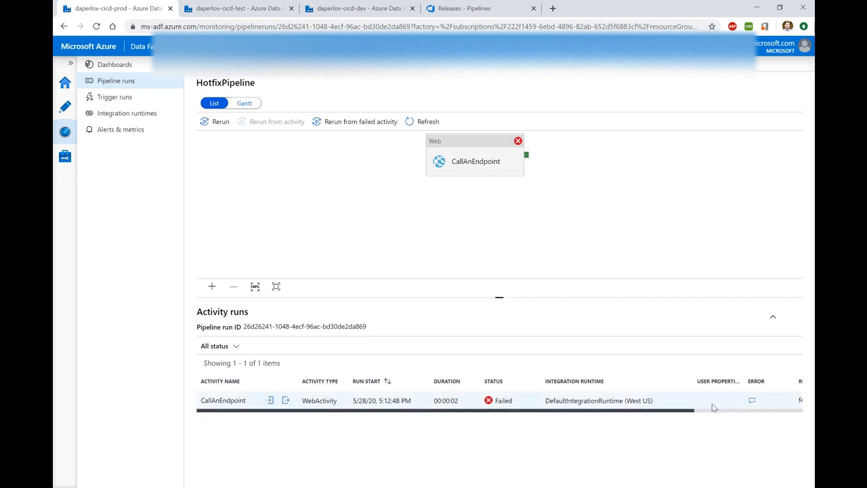
pyautogui.click(752, 399)
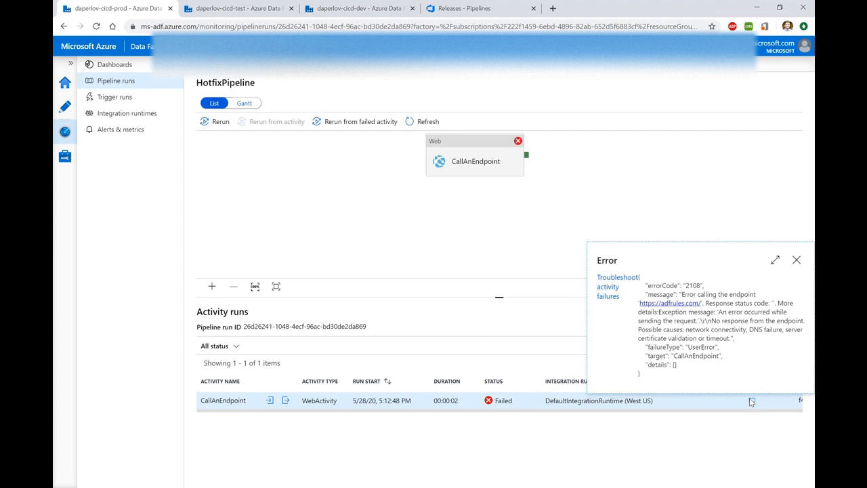
pyautogui.click(796, 259)
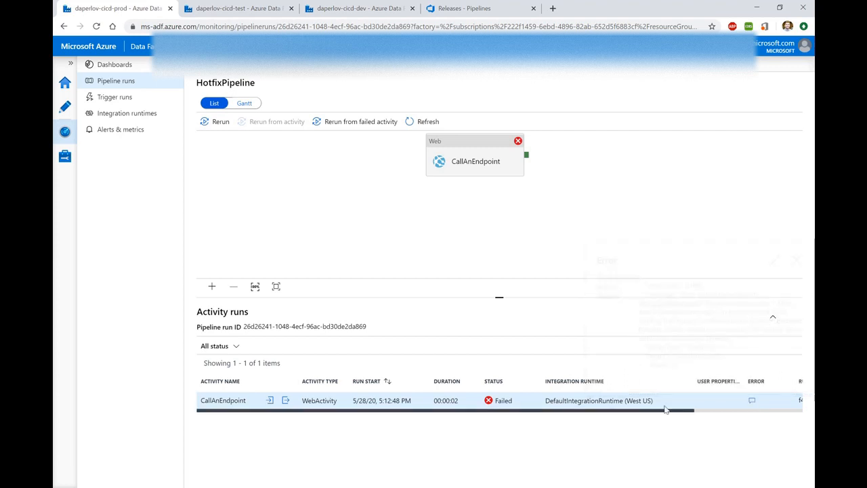
# - Review the GET endpoint URL in CallAnEndpoint's input, then go to the Releases - Pipelines browser tab
pyautogui.click(269, 399)
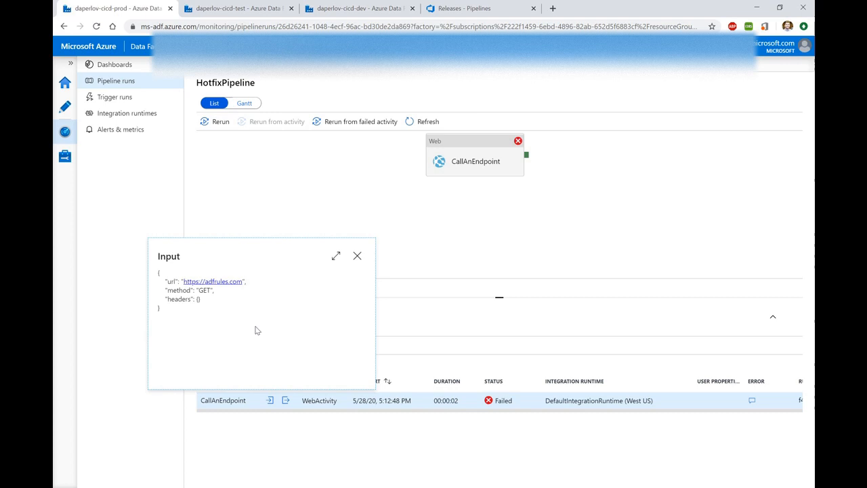
pyautogui.moveTo(212, 281)
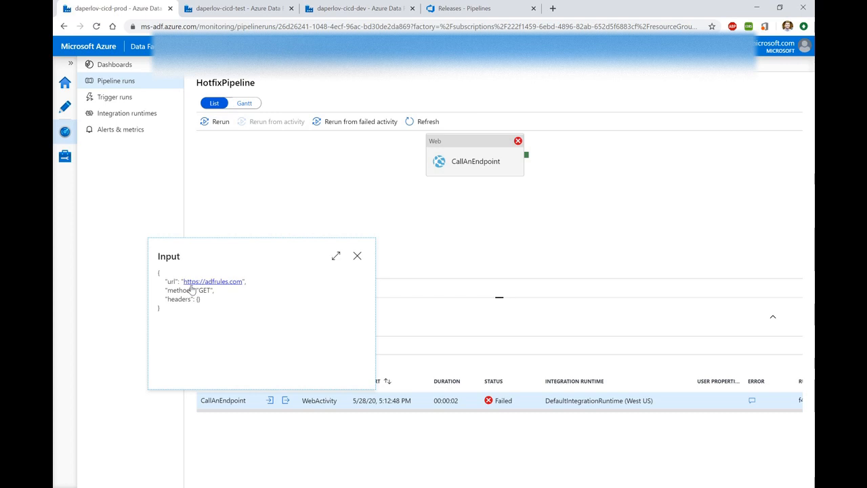
pyautogui.moveTo(205, 300)
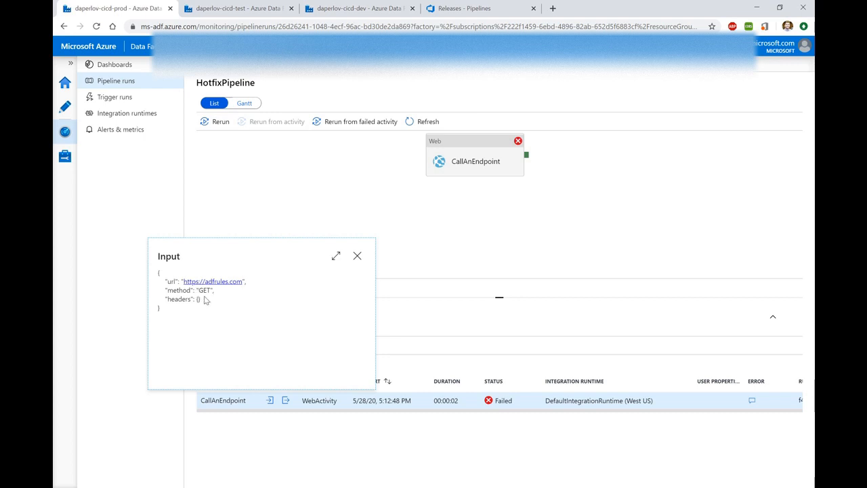
pyautogui.moveTo(358, 256)
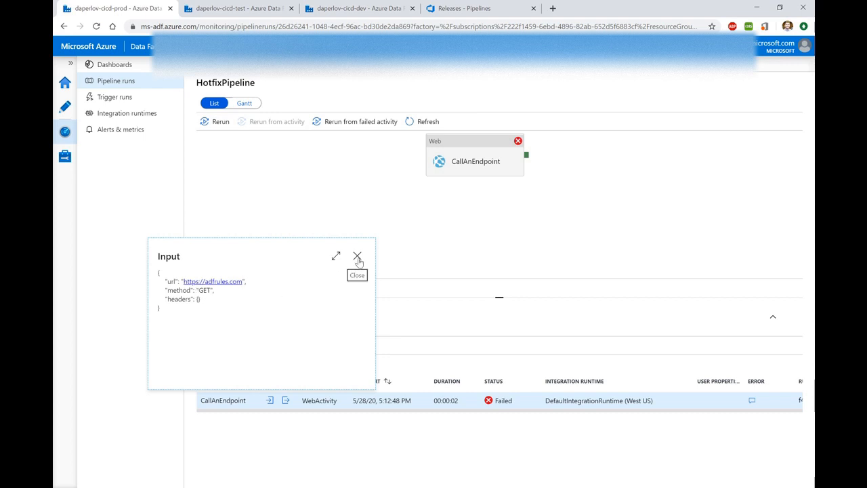
pyautogui.click(356, 256)
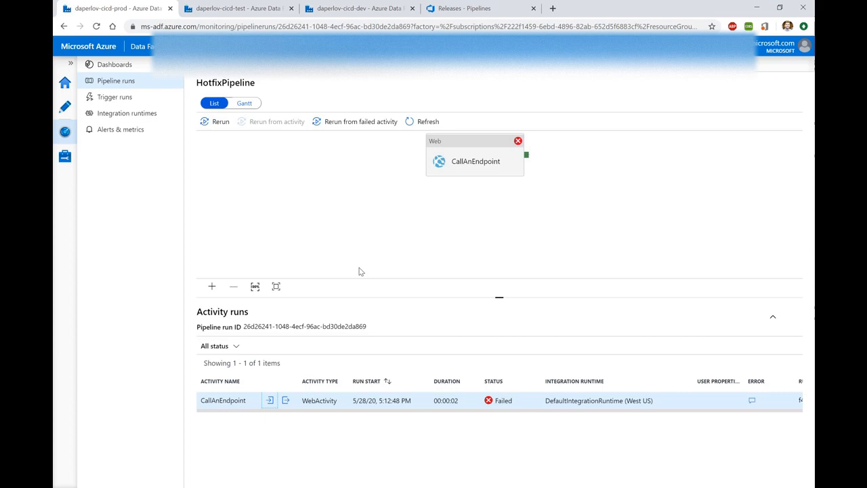
pyautogui.moveTo(568, 161)
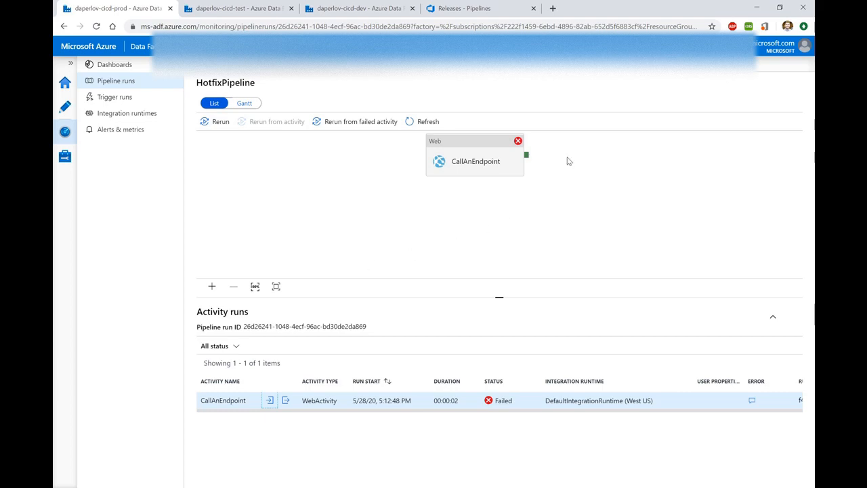
pyautogui.moveTo(532, 78)
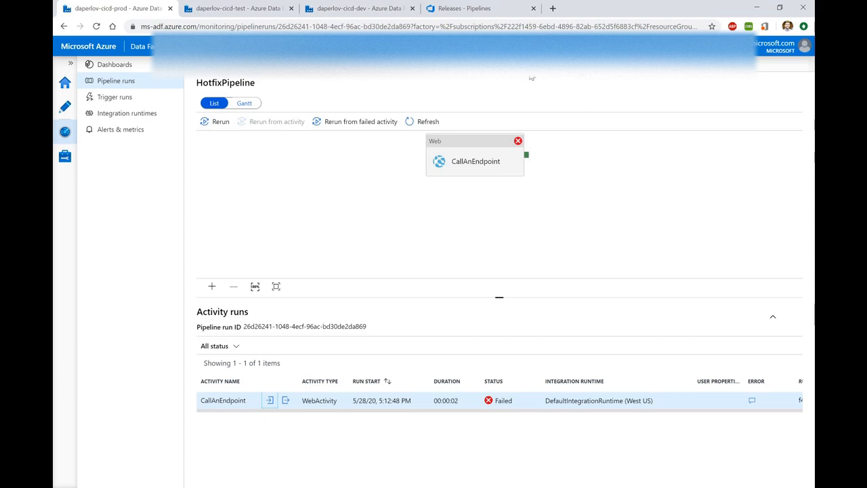
pyautogui.click(481, 8)
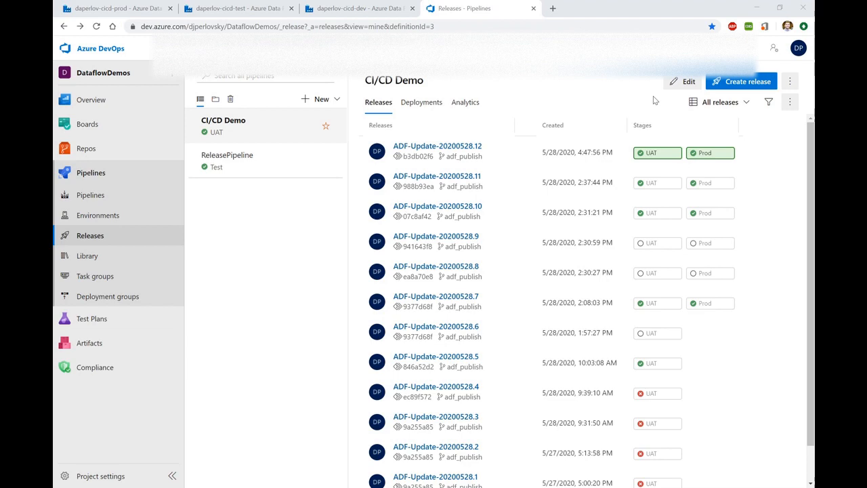
pyautogui.moveTo(581, 117)
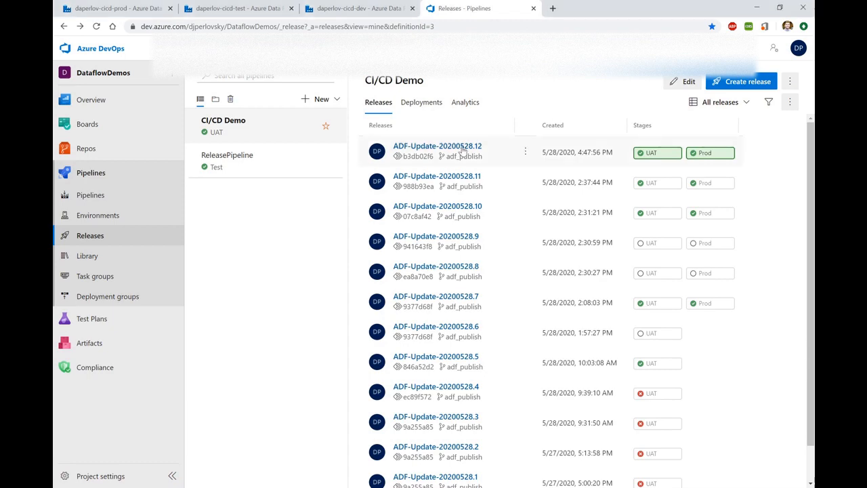
# - View release ADF-Update-20200528.12 with its succeeded UAT and Prod stages
pyautogui.click(436, 145)
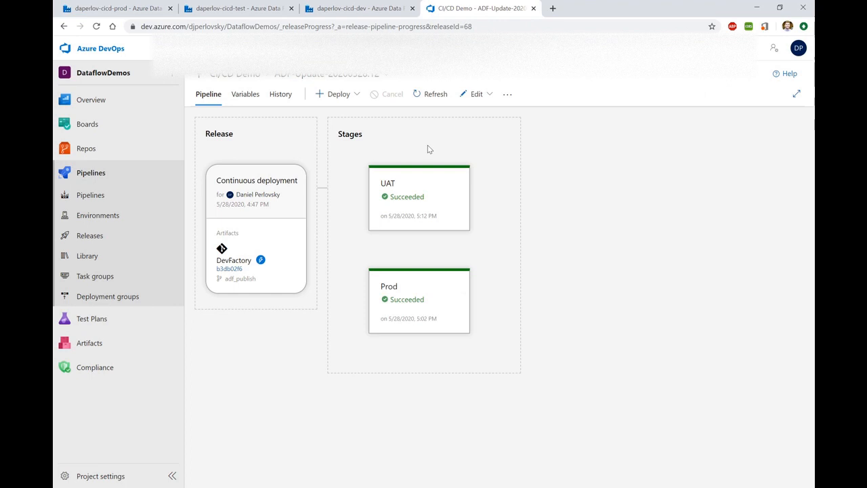
pyautogui.moveTo(244, 271)
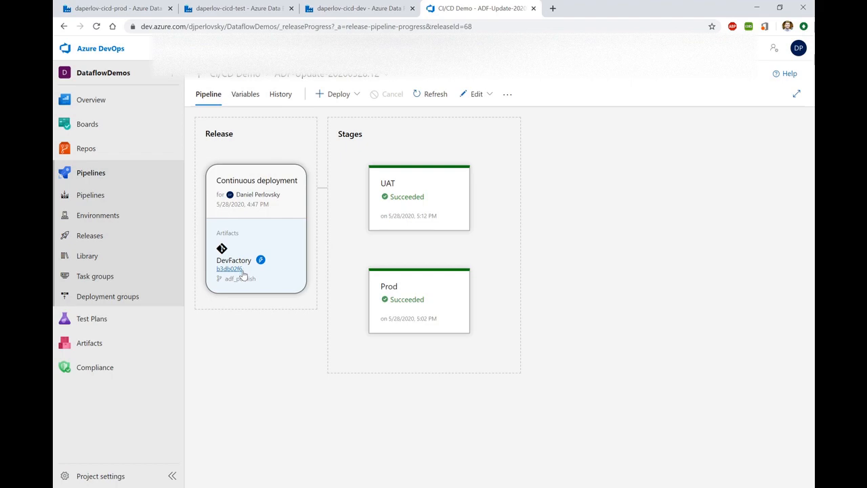
# - View commit b3db02f6 under the DevFactory artifact, showing the ArmTemplate_0.json URL diff
pyautogui.click(229, 268)
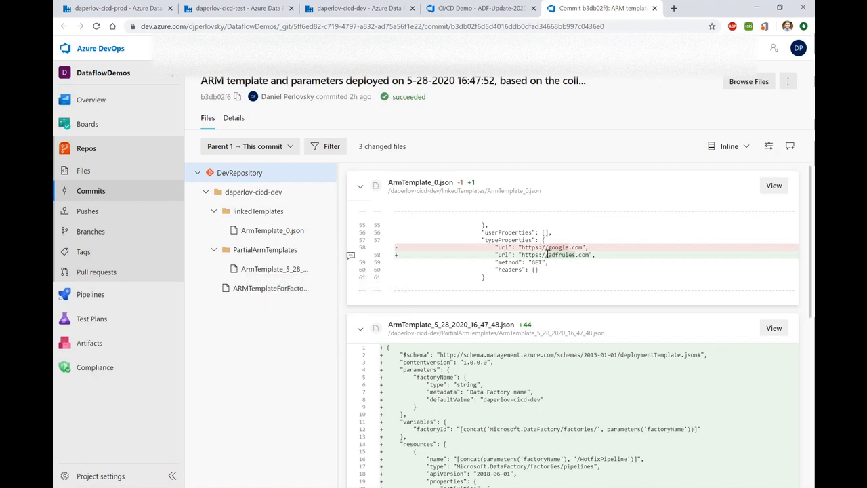
pyautogui.moveTo(631, 249)
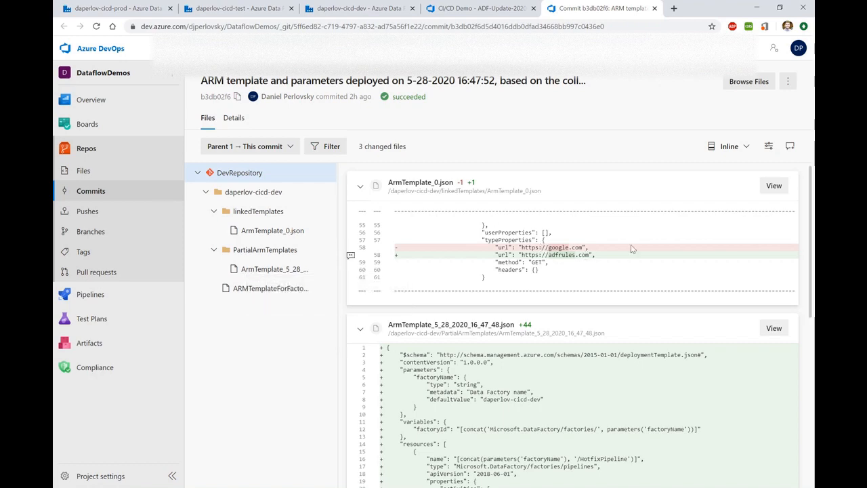
pyautogui.moveTo(482, 255)
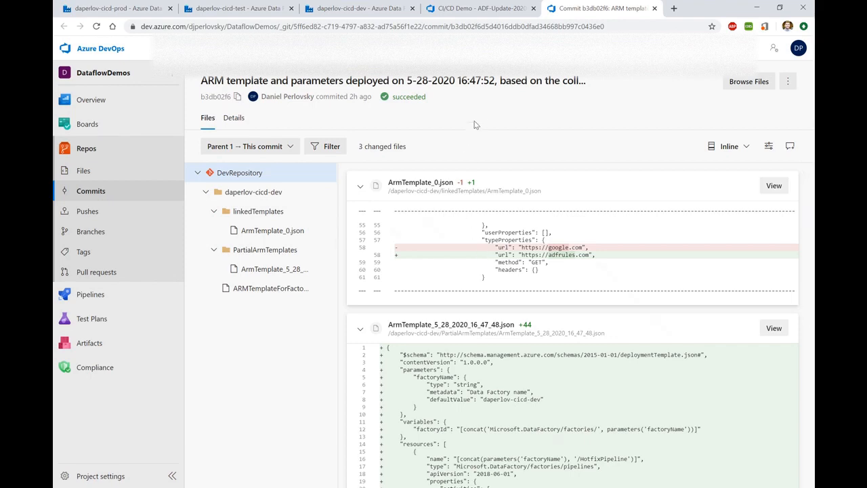
pyautogui.moveTo(392, 80)
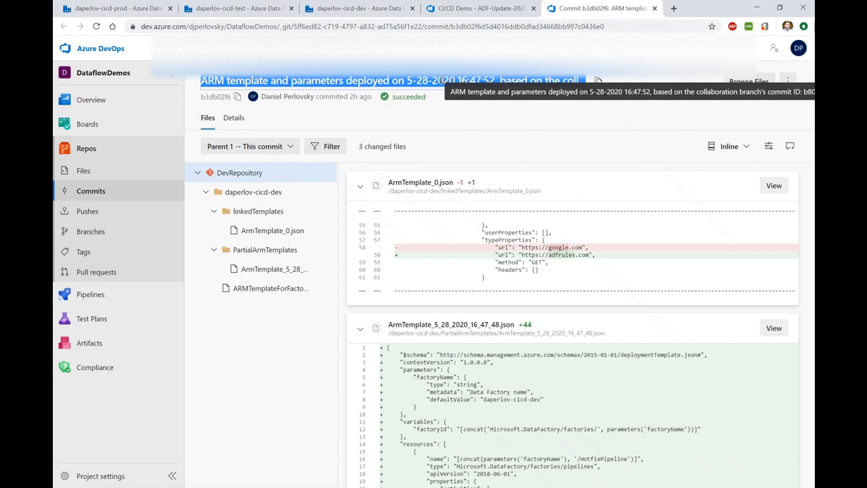
pyautogui.moveTo(309, 27)
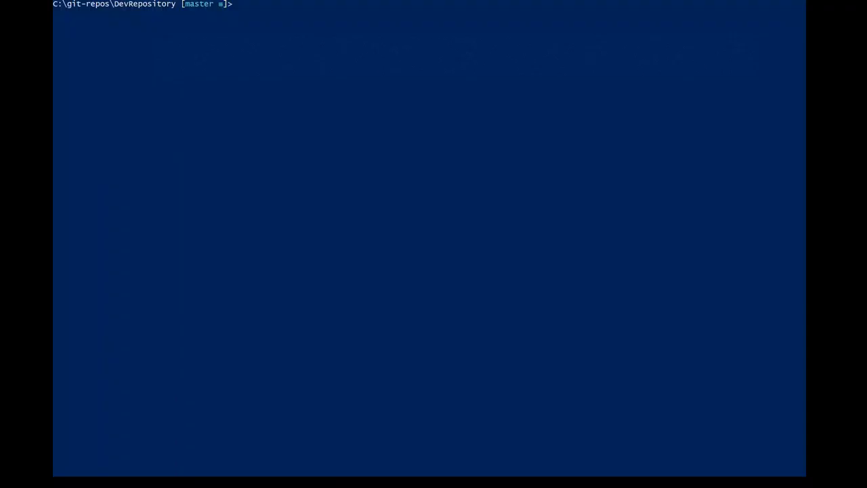
pyautogui.moveTo(435, 239)
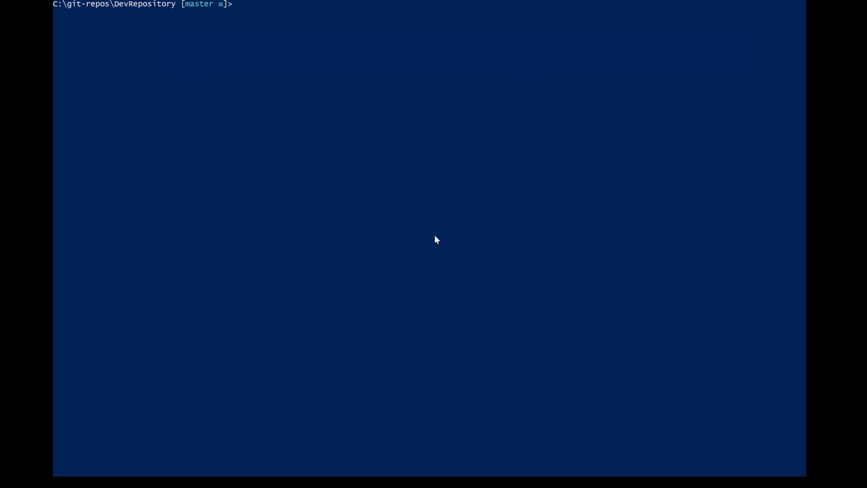
# - Create branch hot-fix from commit b806827a686248580c1ccfbca55318d8dd7b7209 with git checkout -b
pyautogui.write('git')
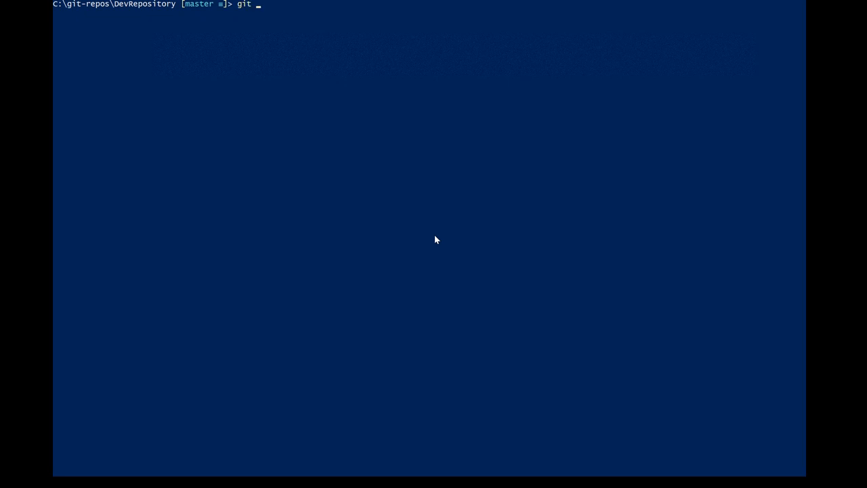
pyautogui.write('checkout -b')
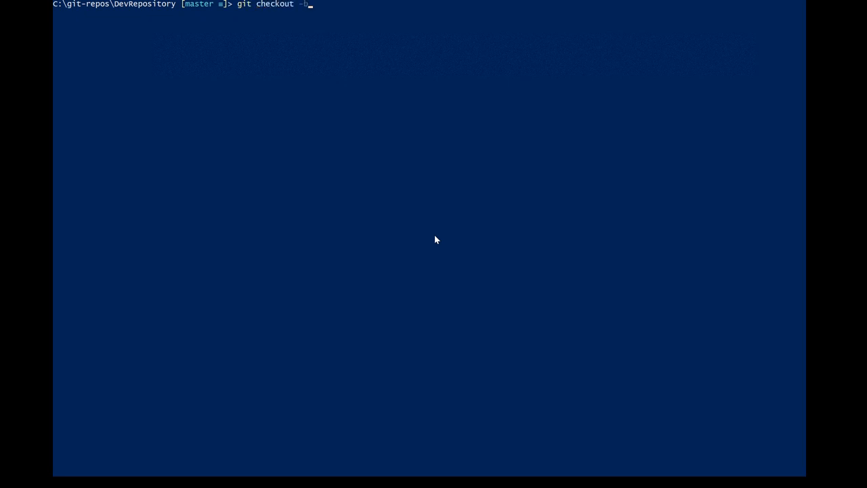
pyautogui.write('hot0')
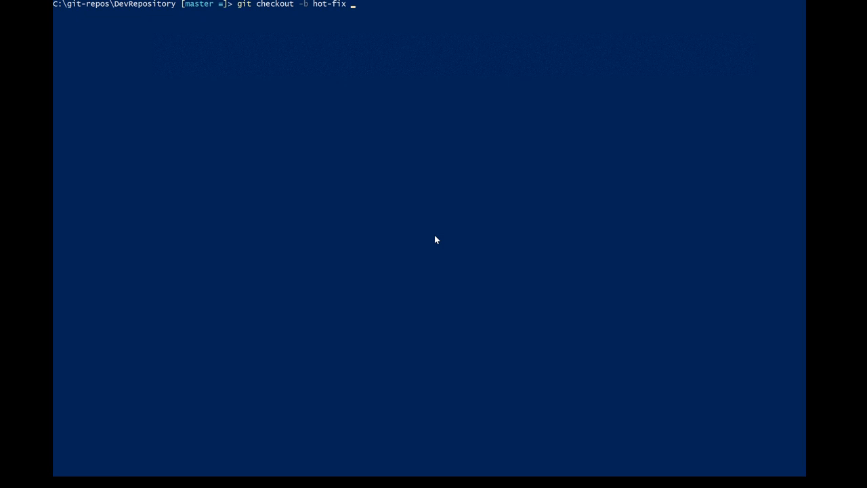
pyautogui.write('b806827a686248580c1ccfbca55318d8dd7b7209')
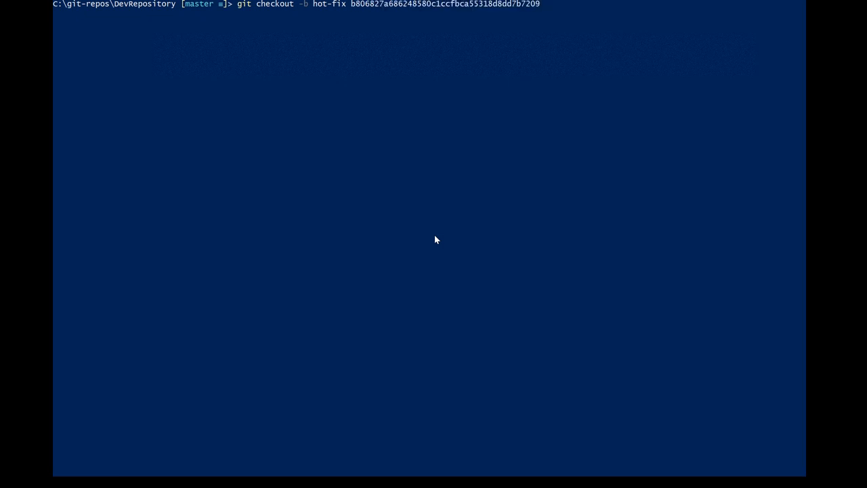
pyautogui.press('Return')
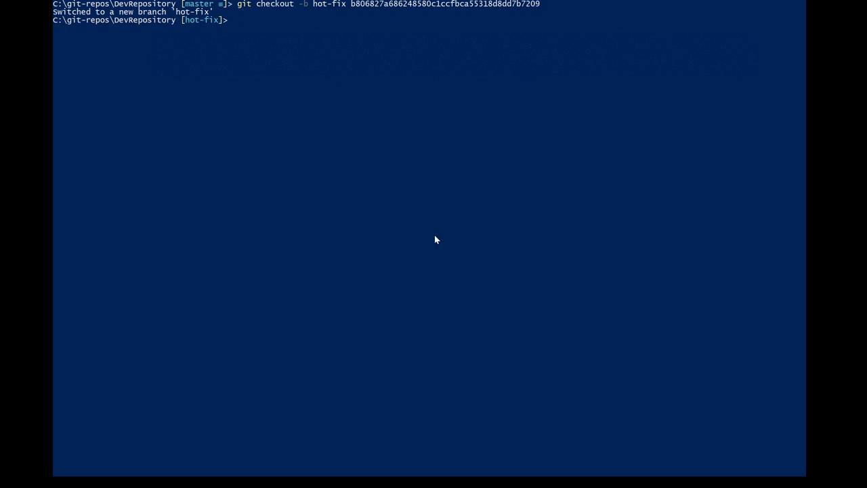
# - Push the hot-fix branch to origin with git push origin hot-fix
pyautogui.write('git push')
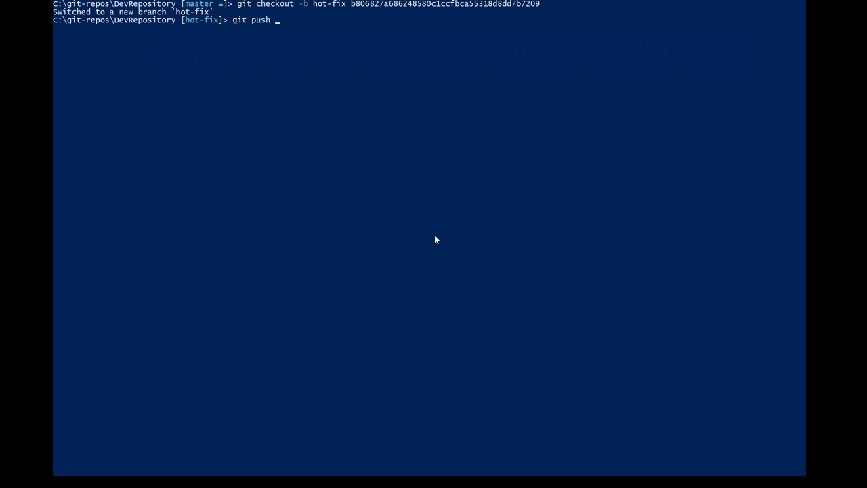
pyautogui.write('origin hot-fix')
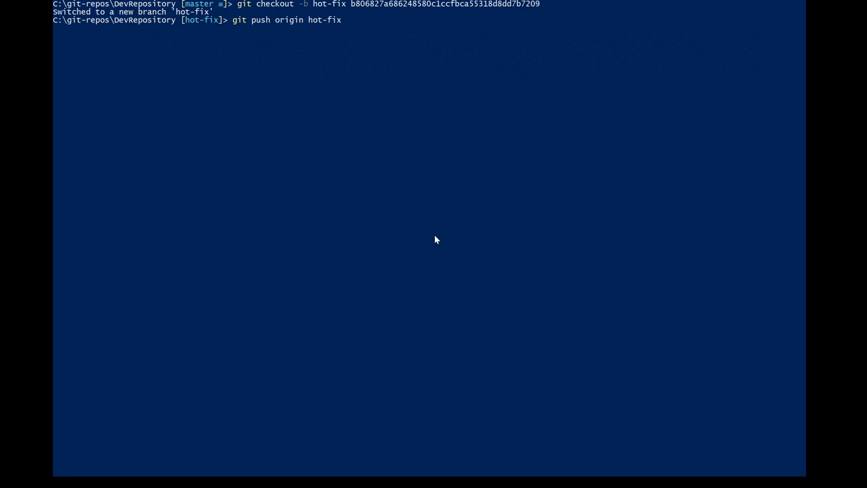
pyautogui.press('Return')
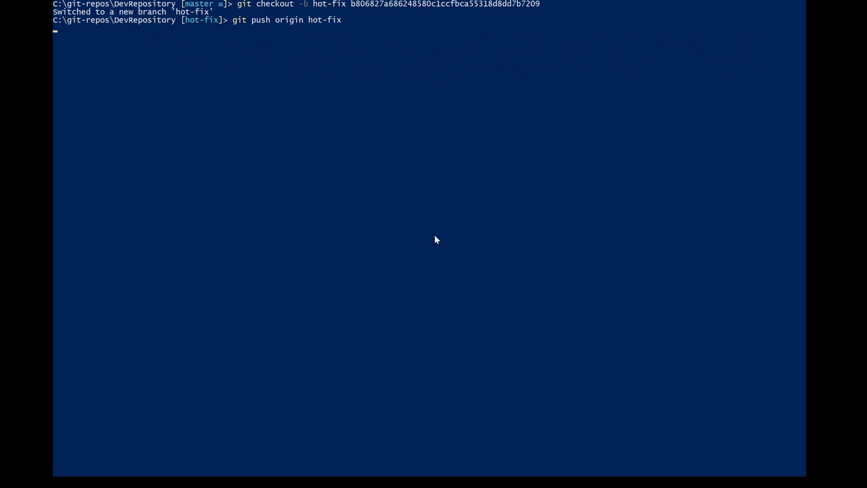
pyautogui.press('Return')
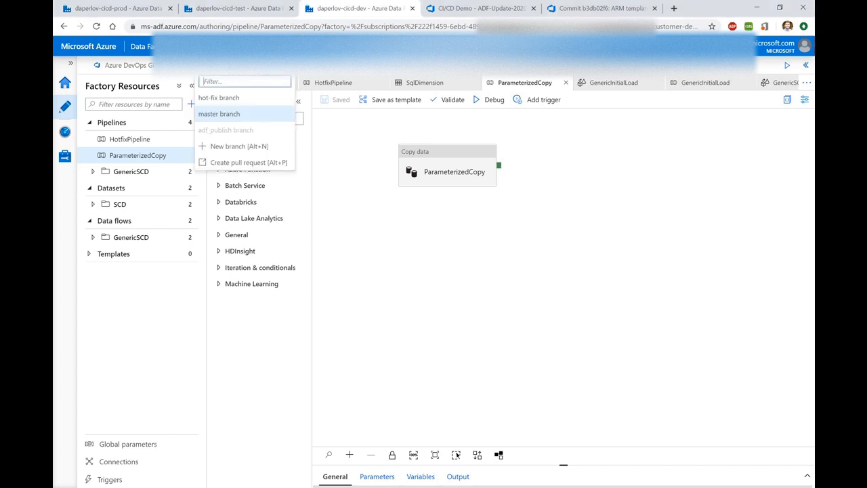
pyautogui.moveTo(247, 105)
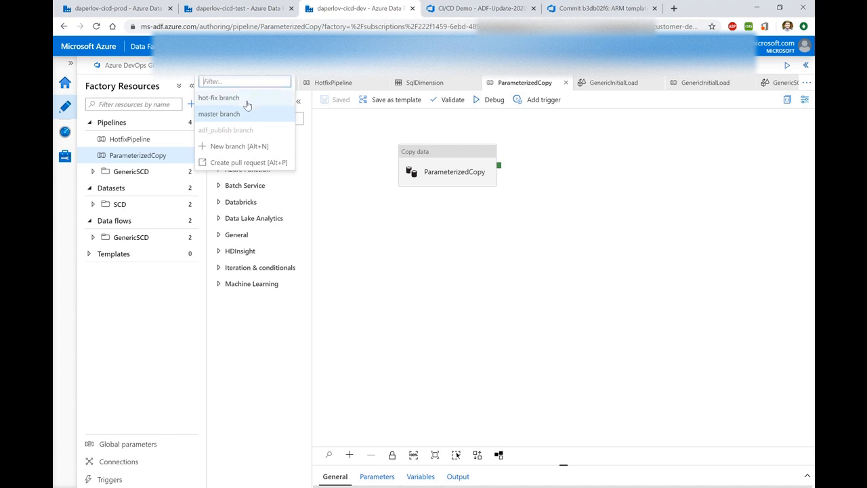
pyautogui.click(218, 113)
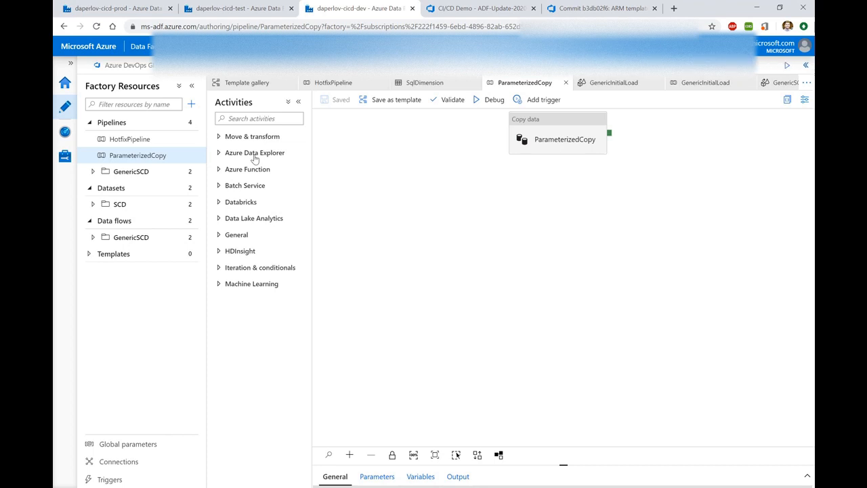
pyautogui.moveTo(130, 138)
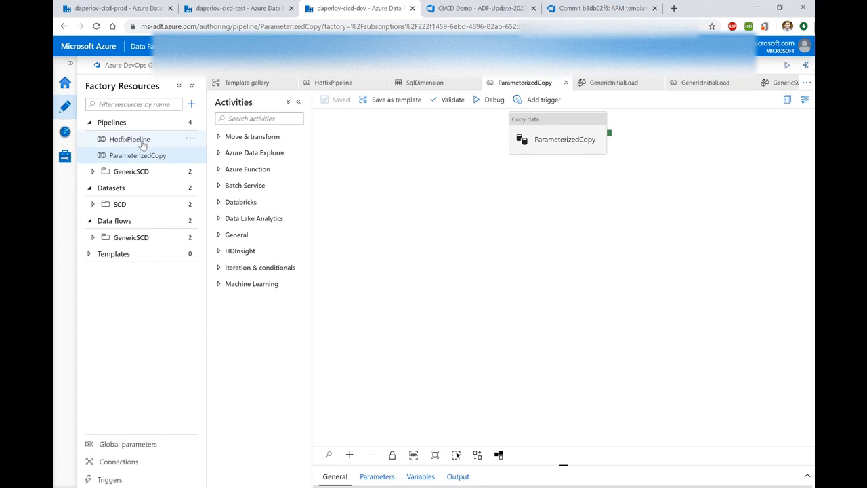
pyautogui.click(130, 139)
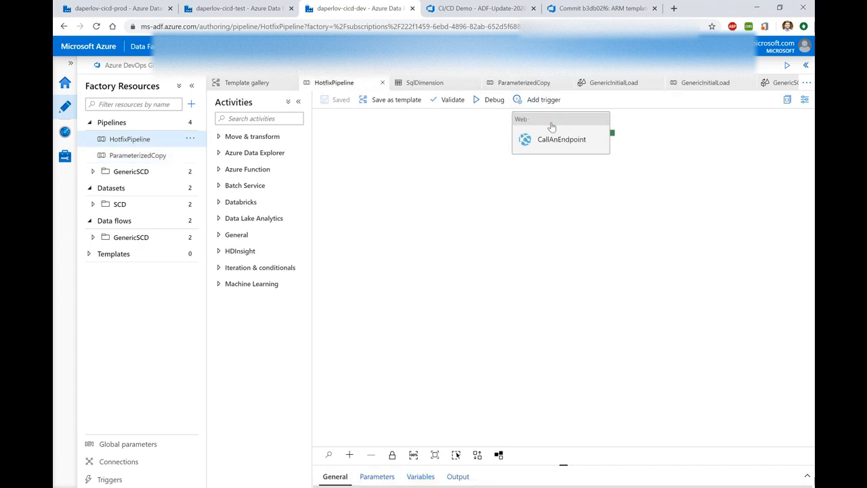
pyautogui.click(561, 135)
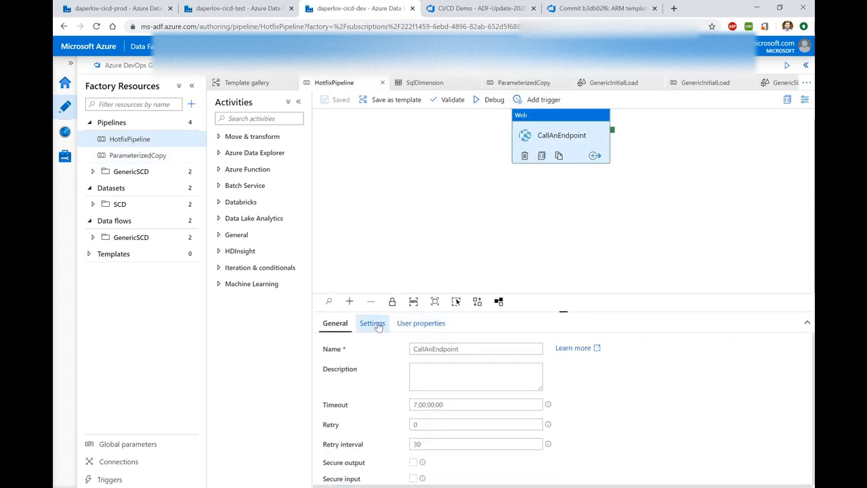
pyautogui.click(372, 323)
pyautogui.write('https://microsoft.com')
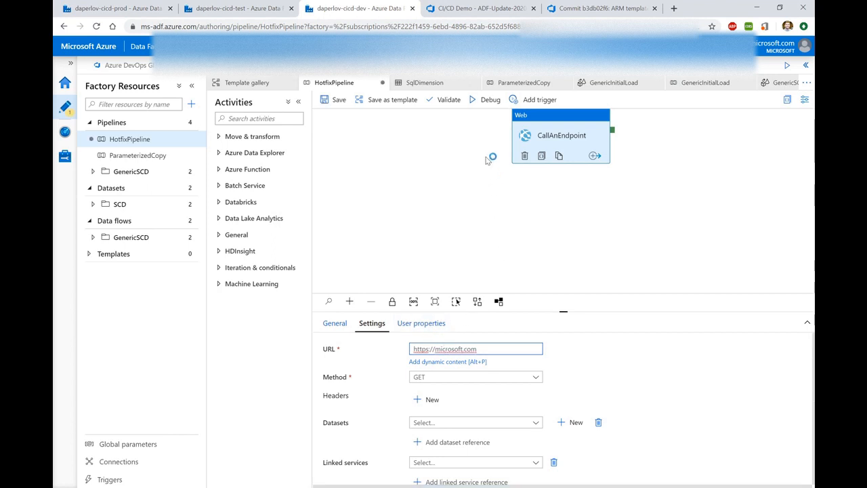
pyautogui.click(447, 99)
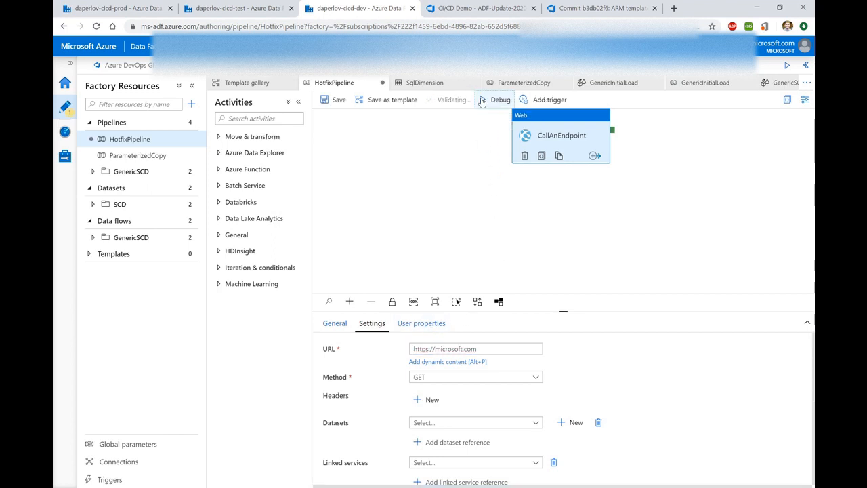
# - Debug-run HotfixPipeline, refreshing until CallAnEndpoint succeeds, and review its response output
pyautogui.click(495, 99)
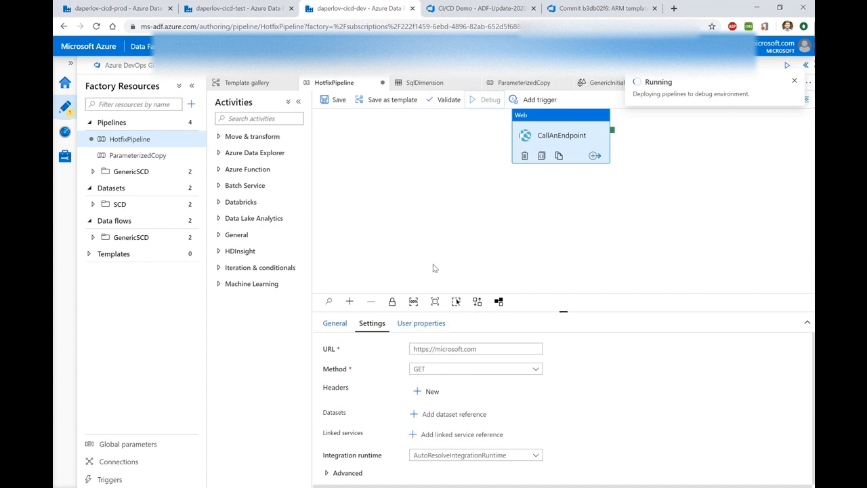
pyautogui.moveTo(461, 271)
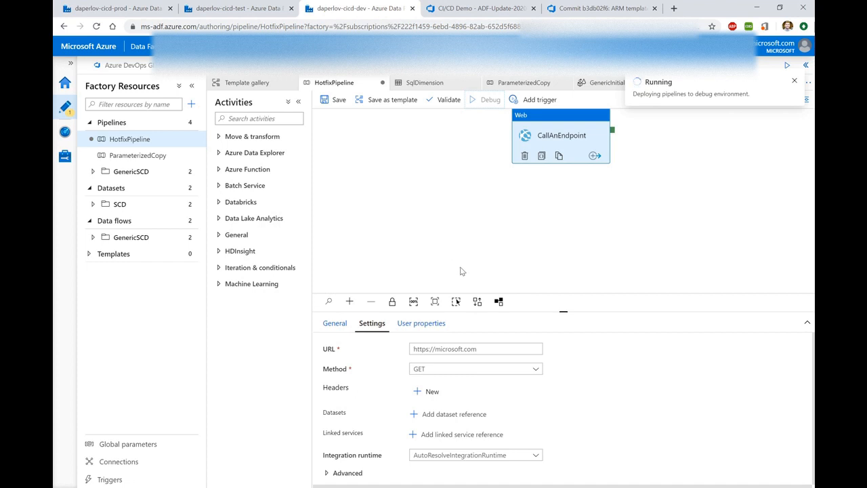
pyautogui.click(485, 99)
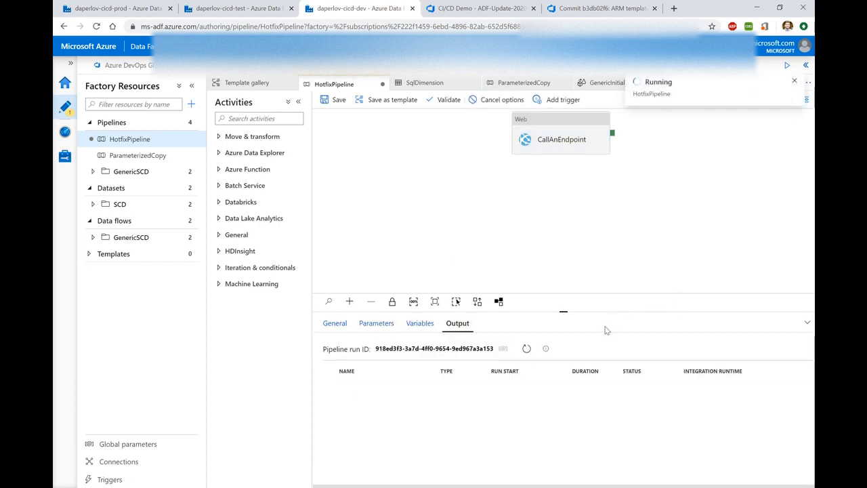
pyautogui.click(526, 348)
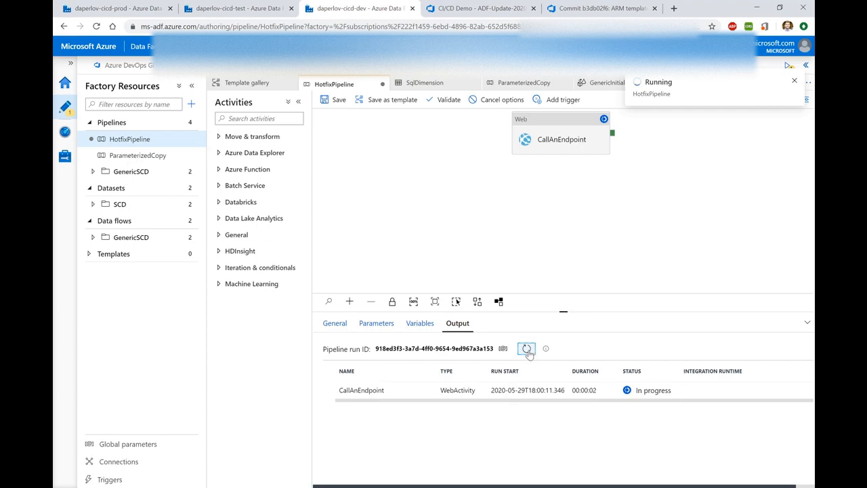
pyautogui.click(526, 348)
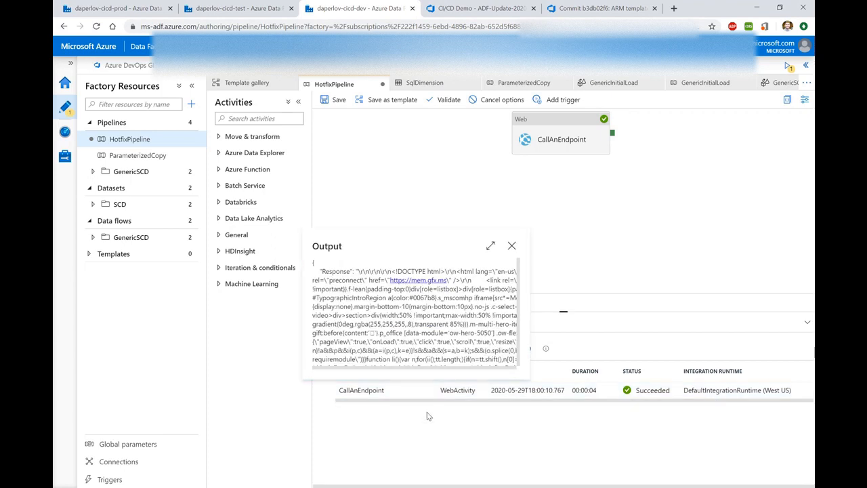
pyautogui.click(511, 245)
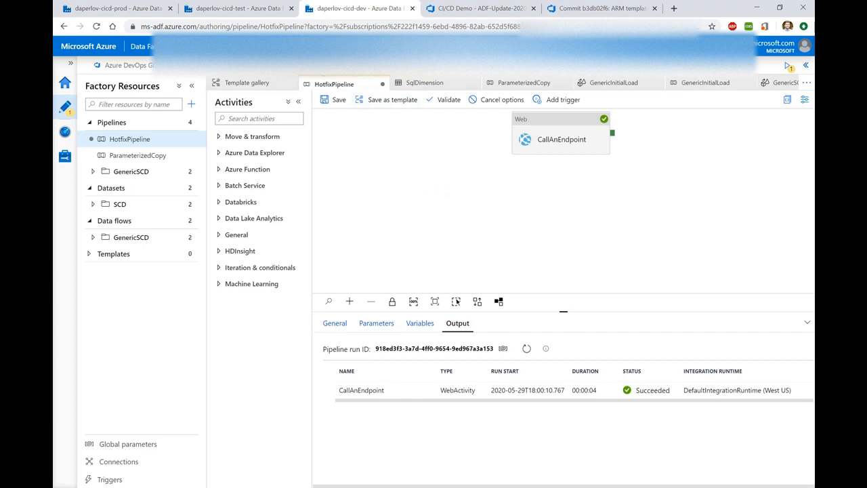
pyautogui.click(334, 99)
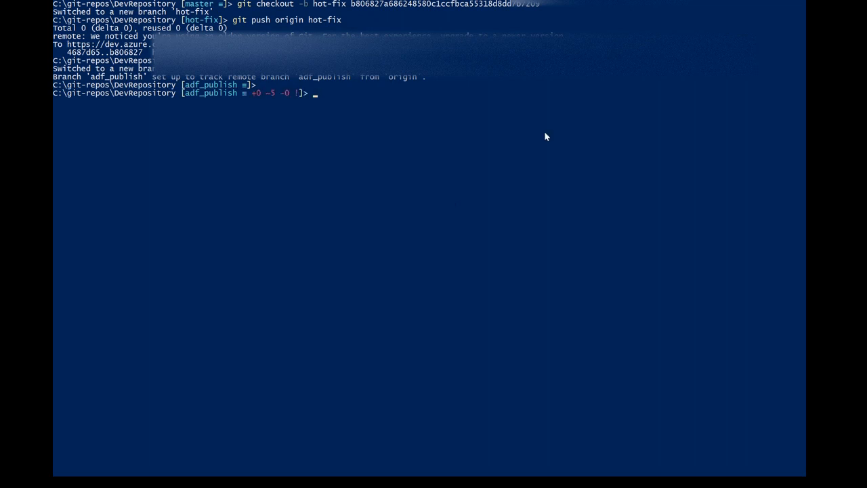
# - List the five changed ARM template file names with git diff --name and stage them with git add
pyautogui.write('git diff')
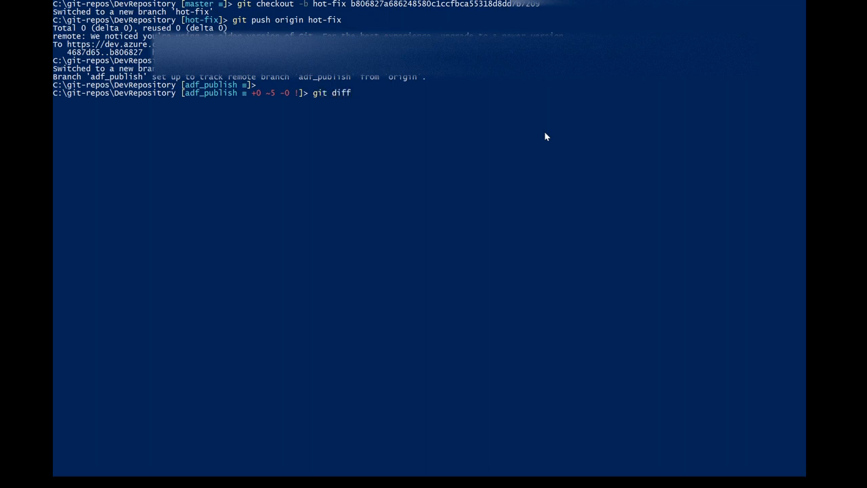
pyautogui.write('--name-only')
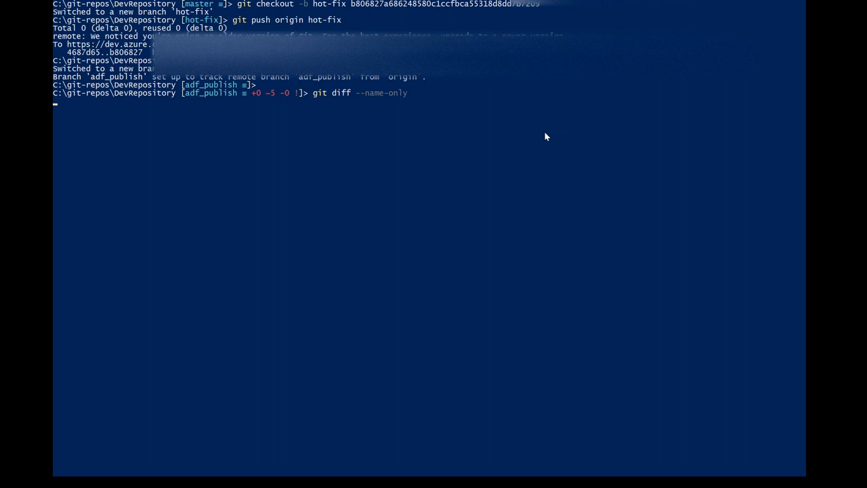
pyautogui.press('Return')
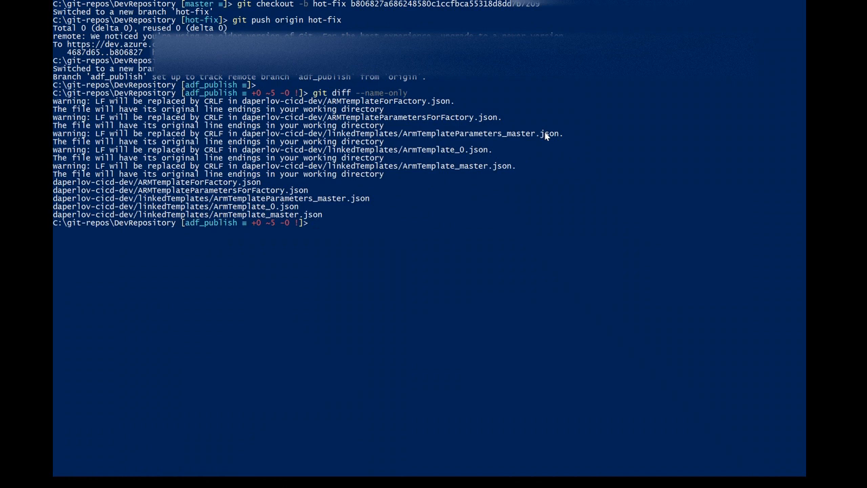
pyautogui.write('git add')
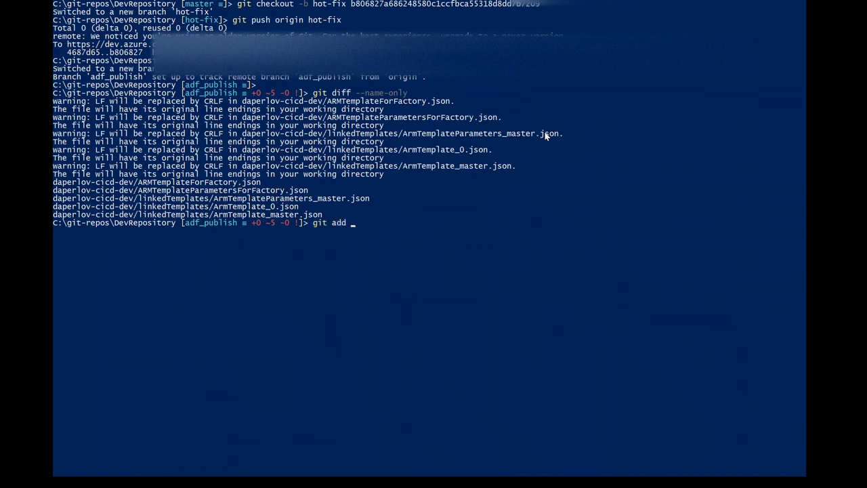
pyautogui.press('Return')
pyautogui.write('git commit')
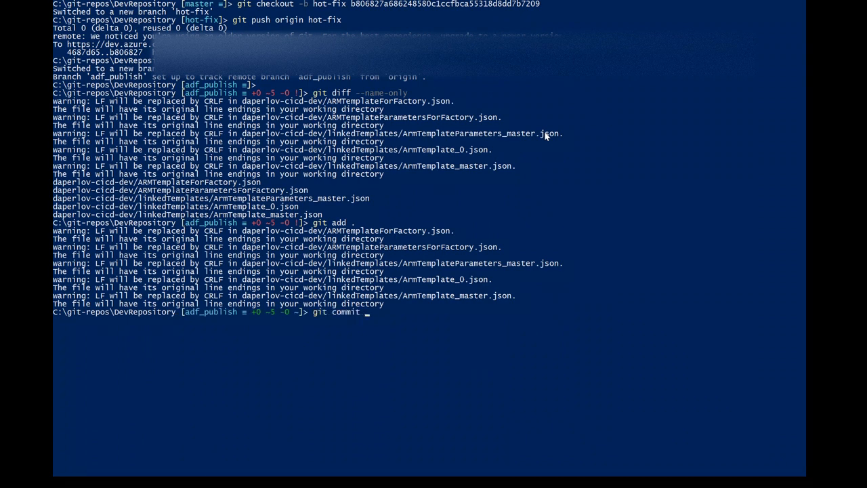
# - Commit the staged files as 'hot-fix' and push them to origin adf_publish
pyautogui.write("-m 'hot")
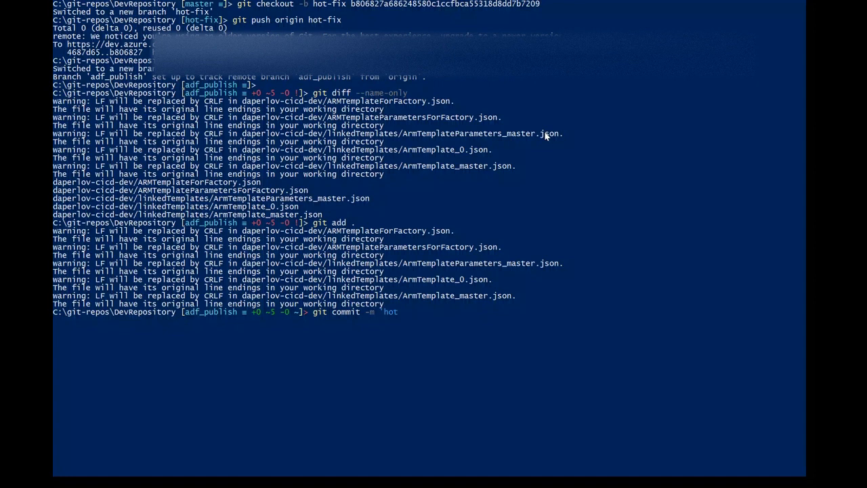
pyautogui.press('Return')
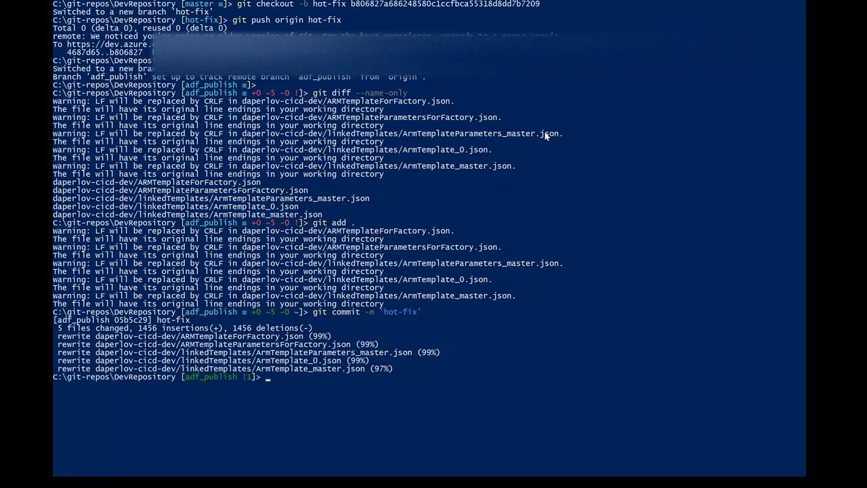
pyautogui.write('git push')
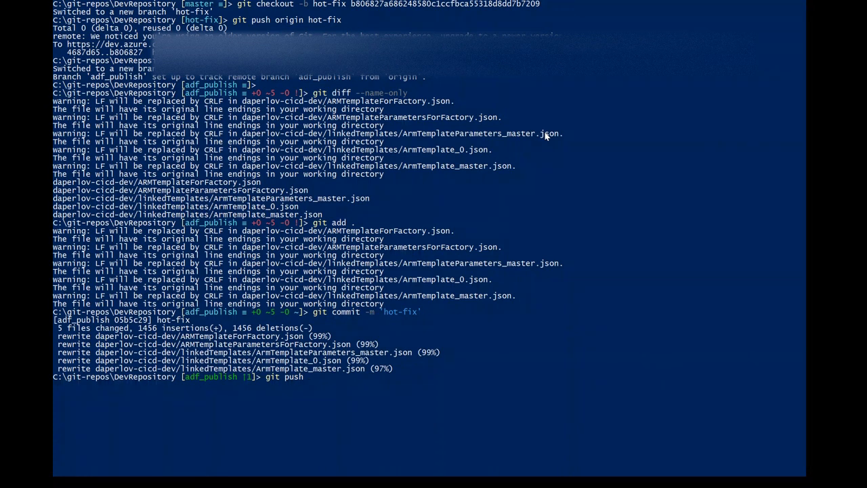
pyautogui.write('origin adf_publish')
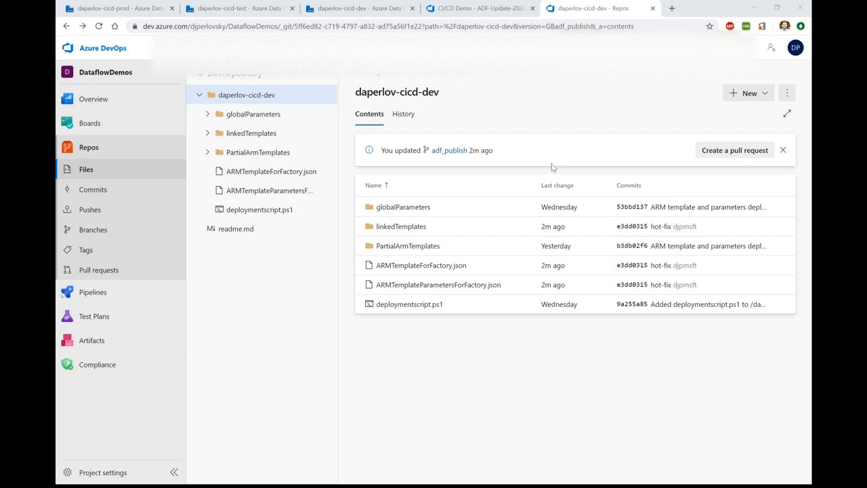
pyautogui.moveTo(461, 291)
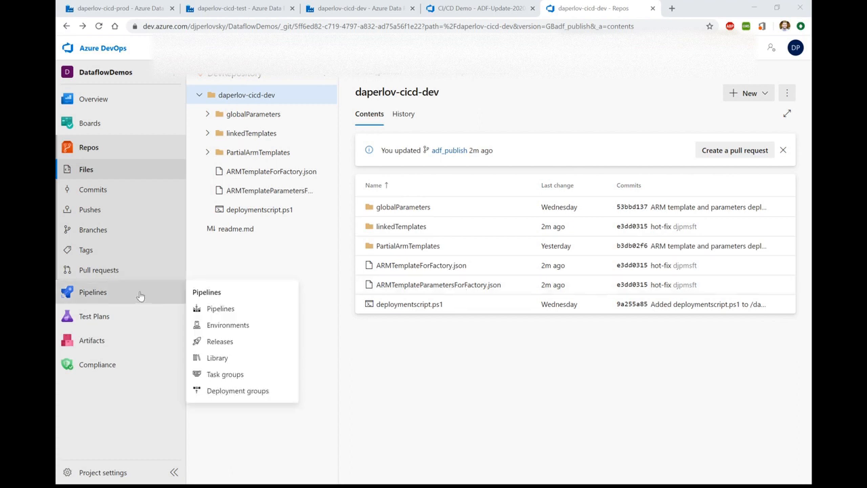
pyautogui.moveTo(219, 341)
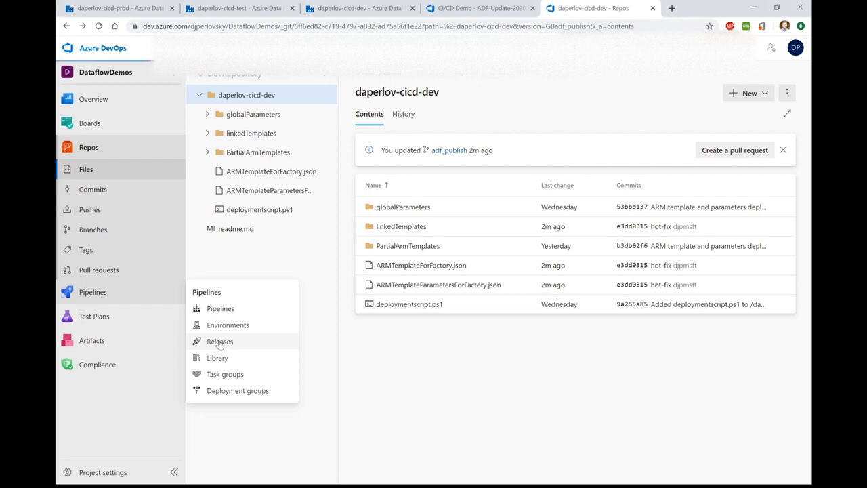
# - Show the CI/CD Demo releases list, now including ADF-Update-20200529.1 from commit e3dd0315
pyautogui.click(220, 340)
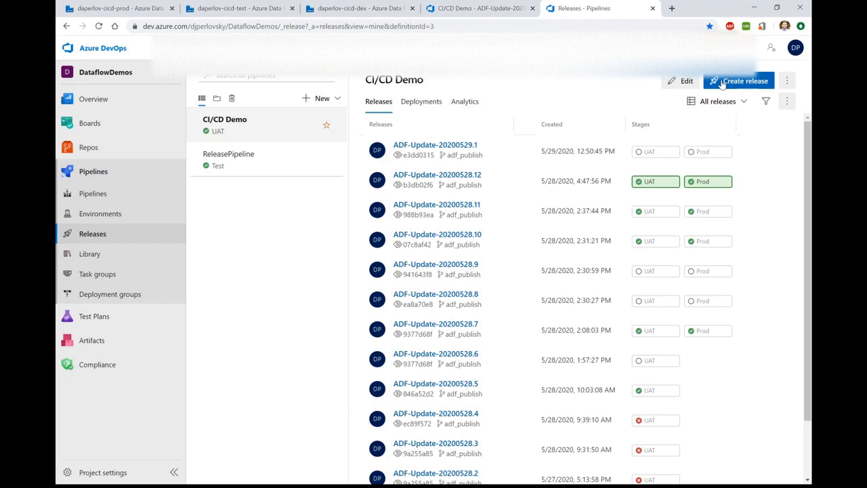
pyautogui.moveTo(471, 151)
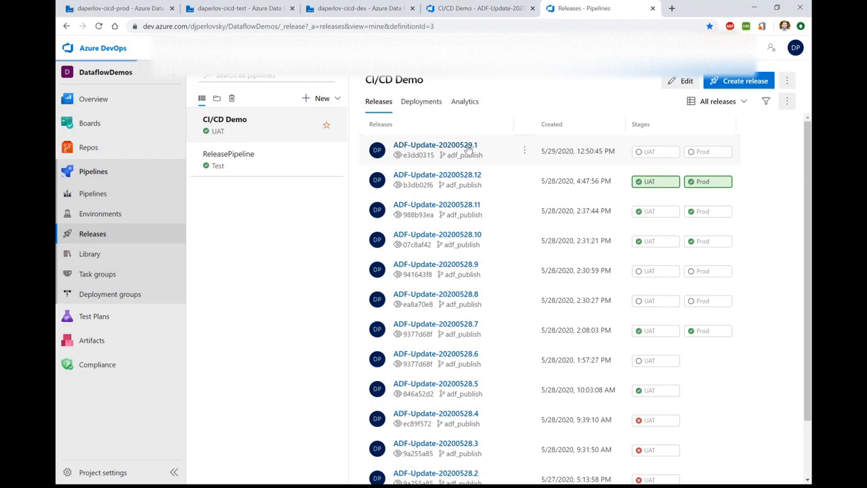
# - Deploy release ADF-Update-20200529.1 to UAT and then to Prod, confirming each deployment
pyautogui.click(436, 144)
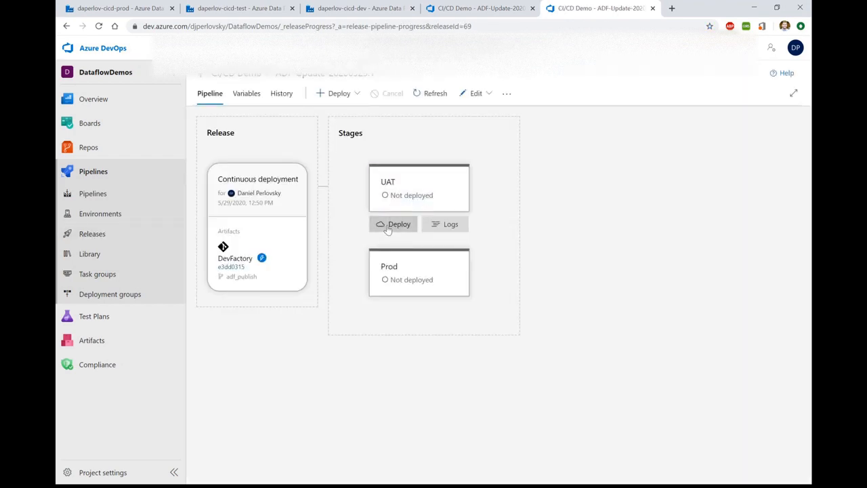
pyautogui.click(399, 223)
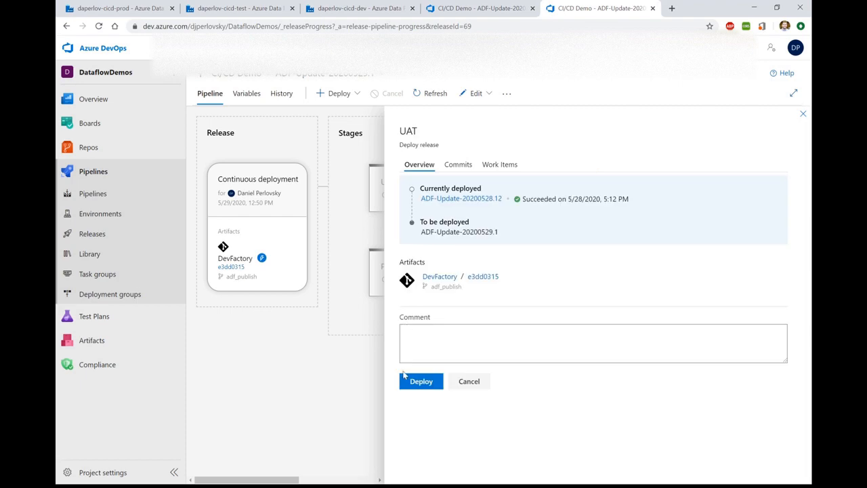
pyautogui.click(420, 381)
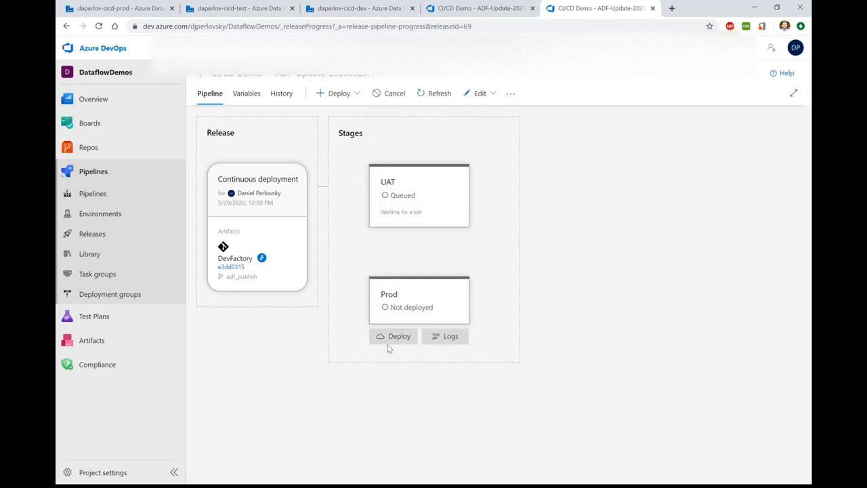
pyautogui.click(399, 335)
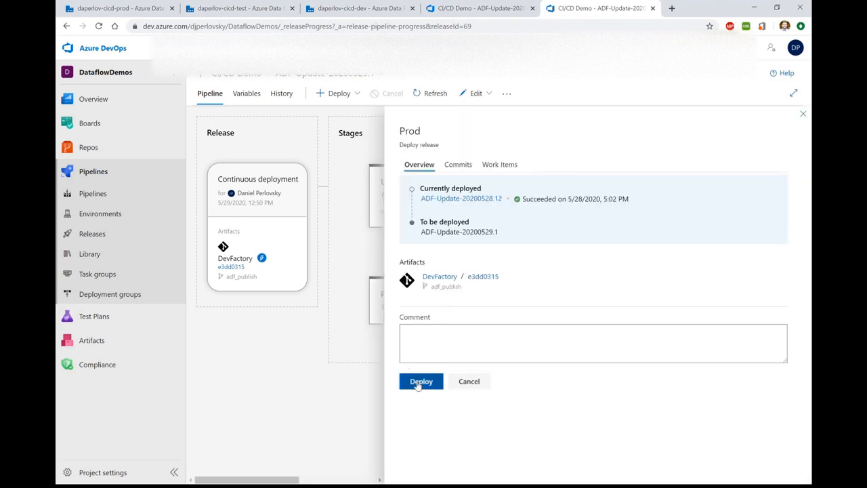
pyautogui.click(420, 380)
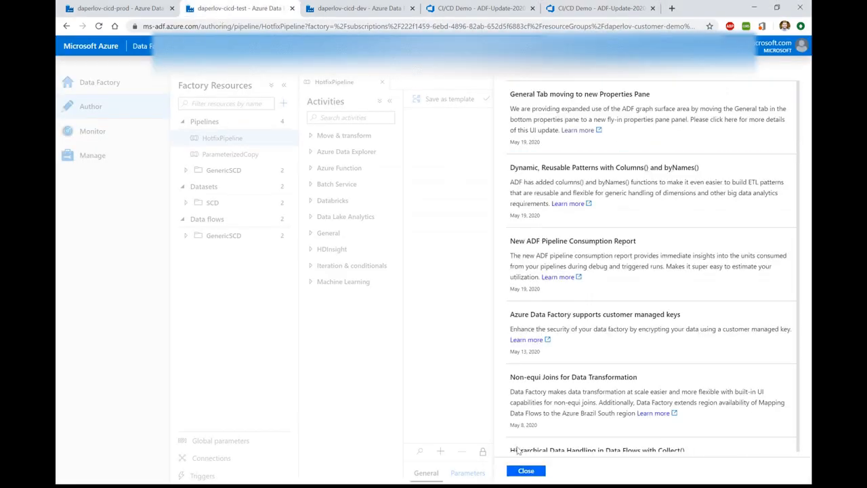
pyautogui.click(525, 470)
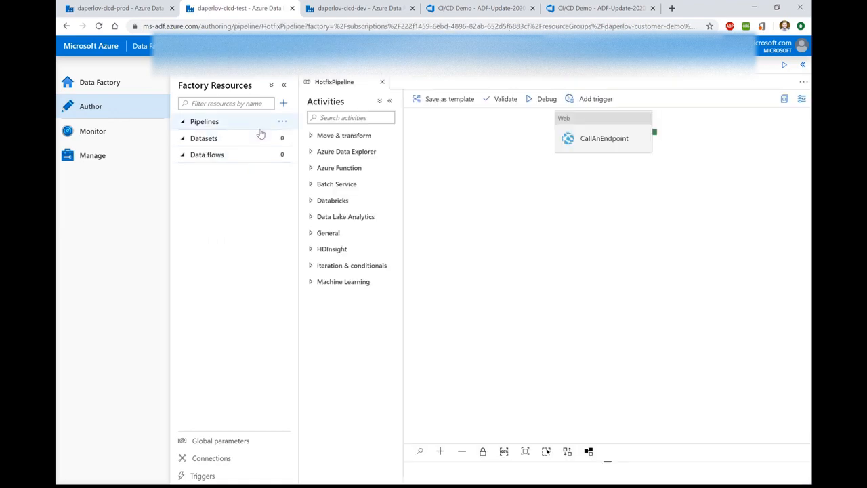
pyautogui.click(205, 121)
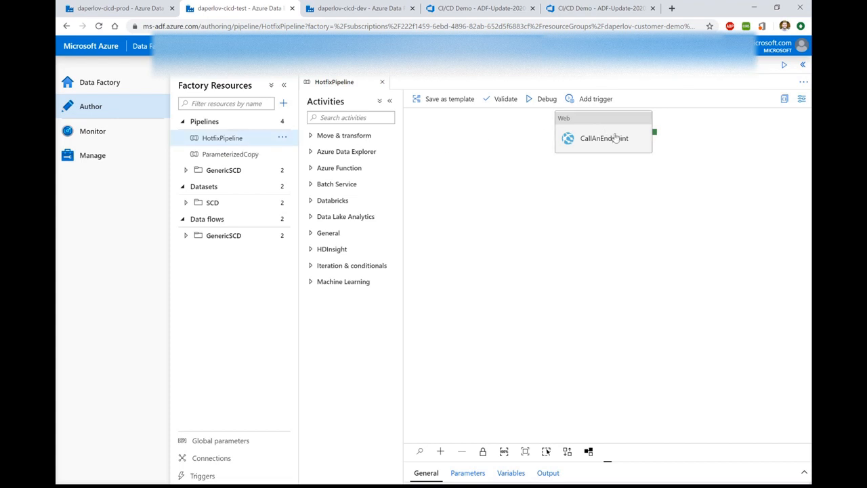
pyautogui.click(602, 137)
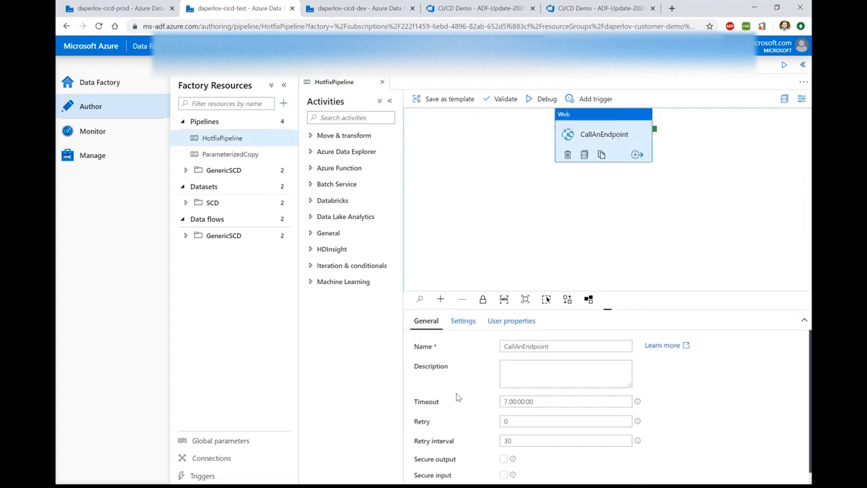
pyautogui.click(463, 320)
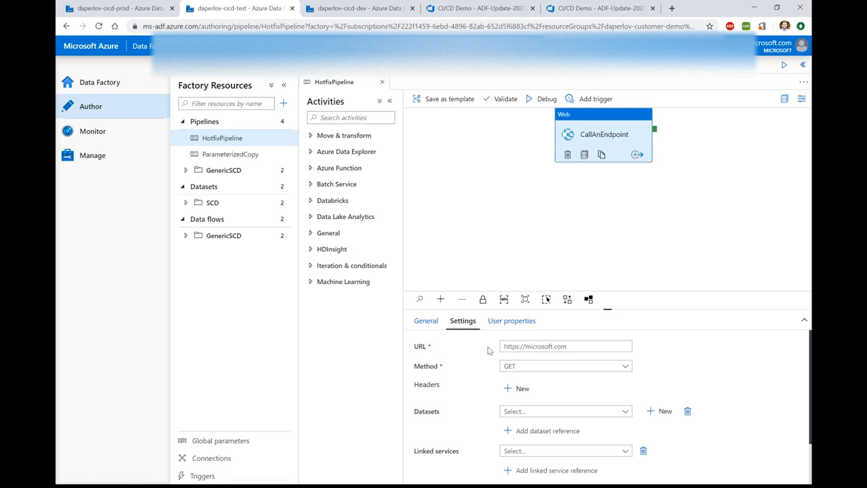
pyautogui.moveTo(784, 230)
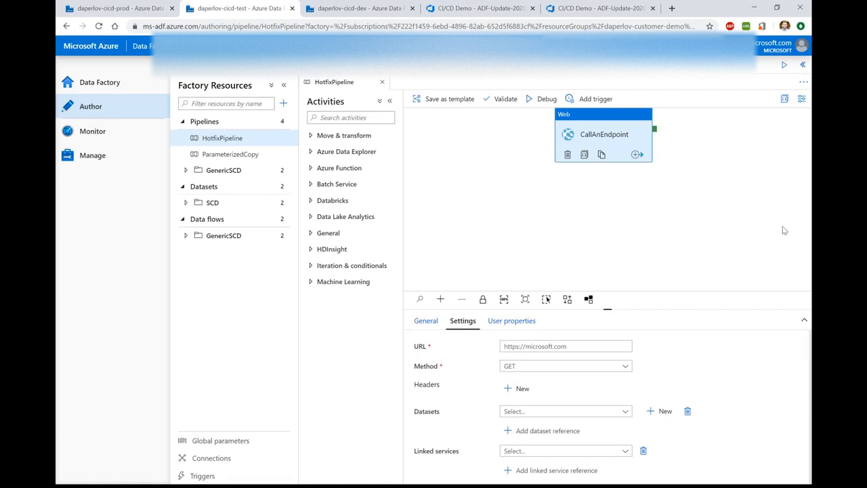
pyautogui.click(480, 9)
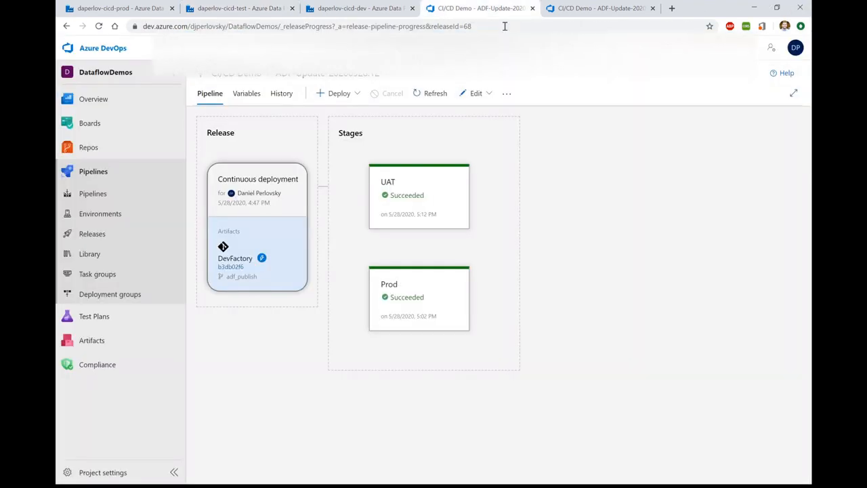
# - Show the CI/CD Demo releases list with ADF-Update-20200529.1 succeeded in UAT, Prod in progress
pyautogui.click(92, 233)
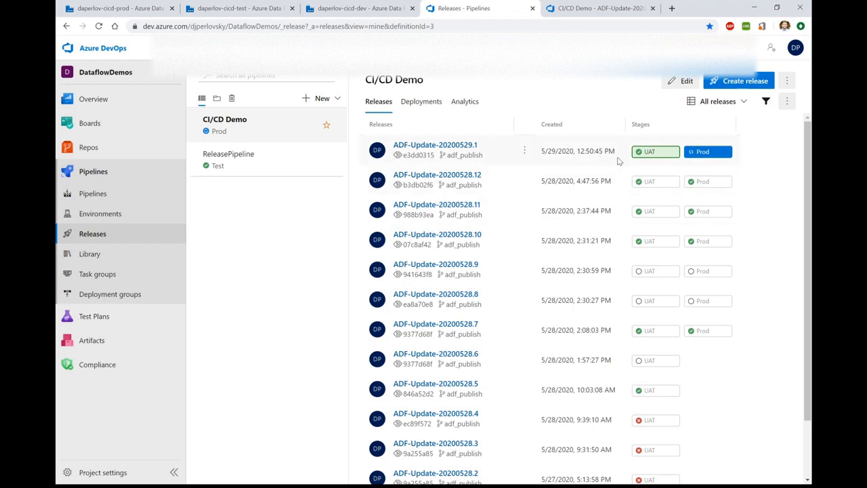
pyautogui.moveTo(702, 182)
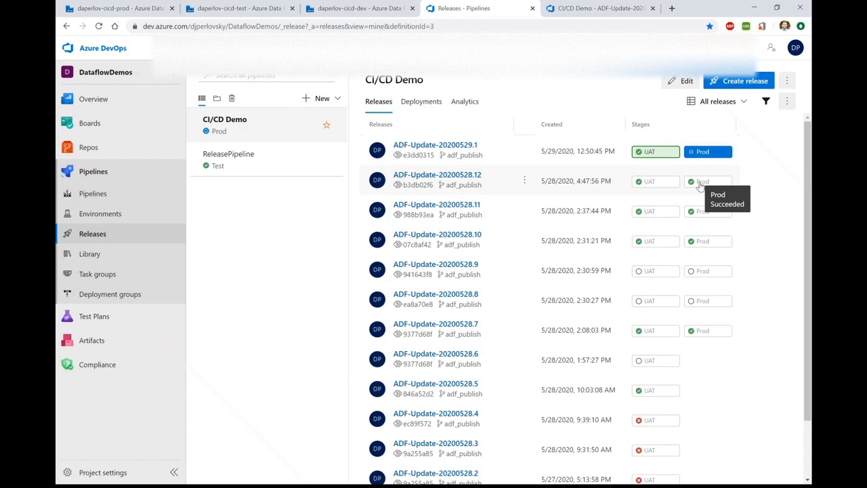
pyautogui.moveTo(717, 238)
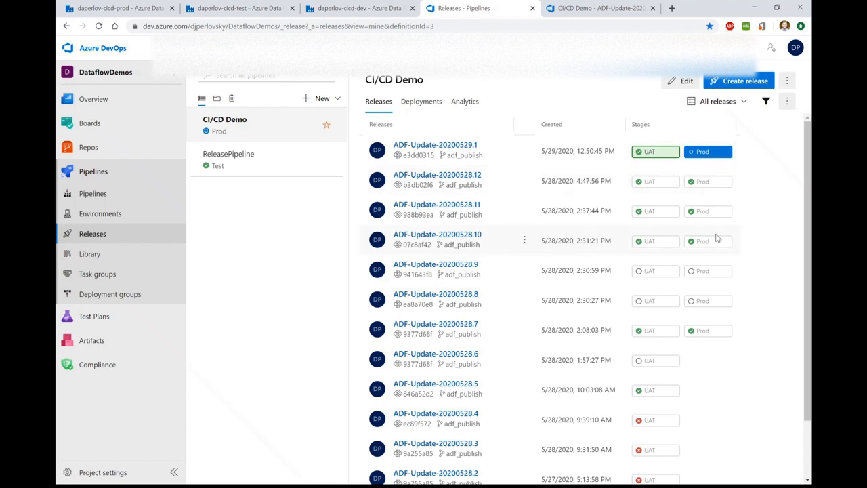